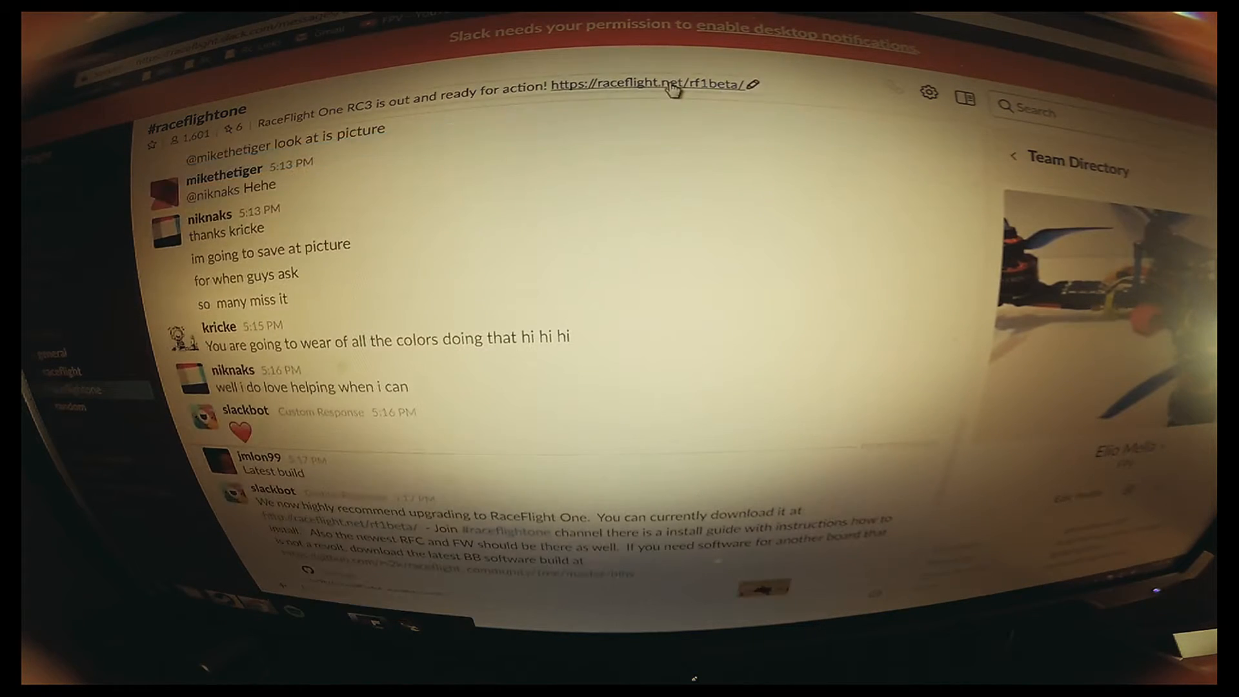
# - Follow the raceflight.net/rf1beta link from the channel header to reach the RC3 download
pyautogui.click(646, 85)
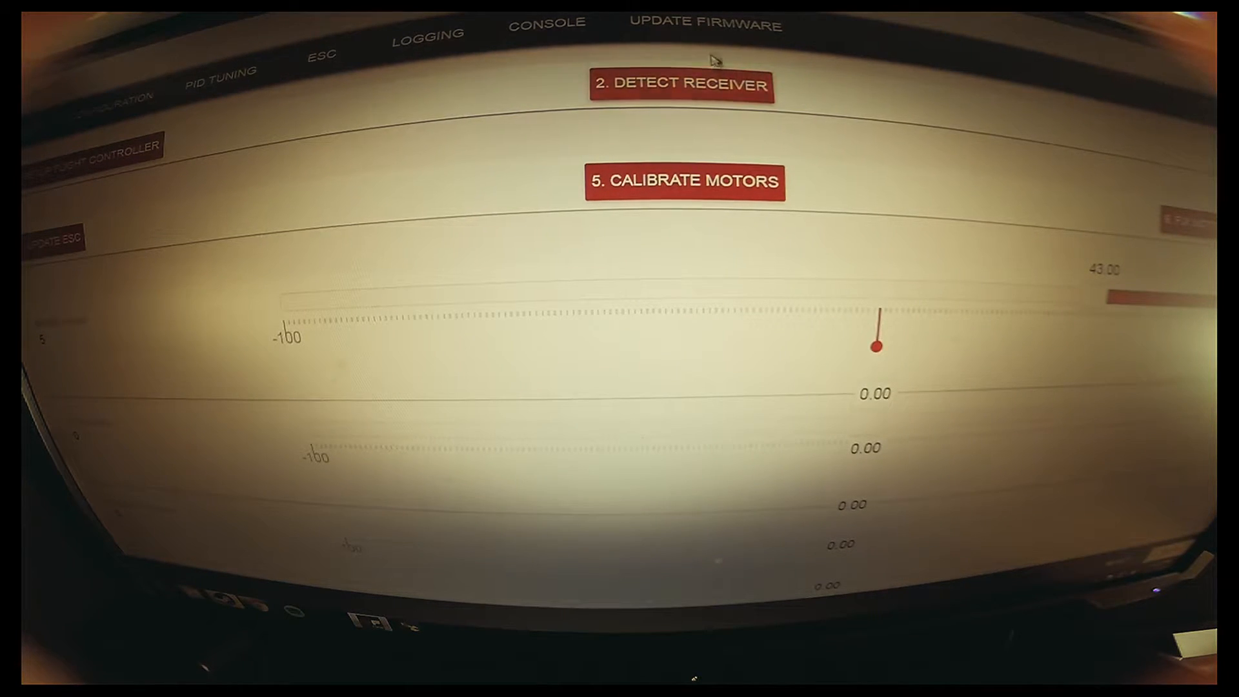
pyautogui.moveTo(711, 26)
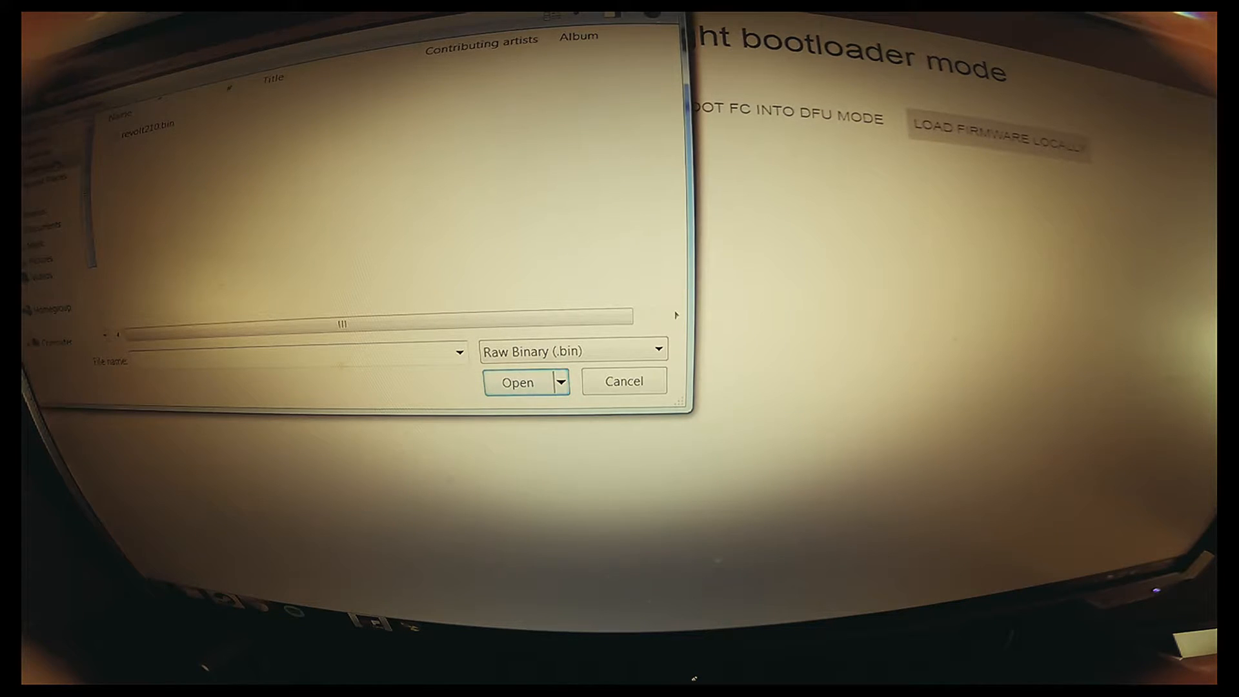
# - Load the Revolt .bin firmware file from the computer into the configurator
pyautogui.click(149, 125)
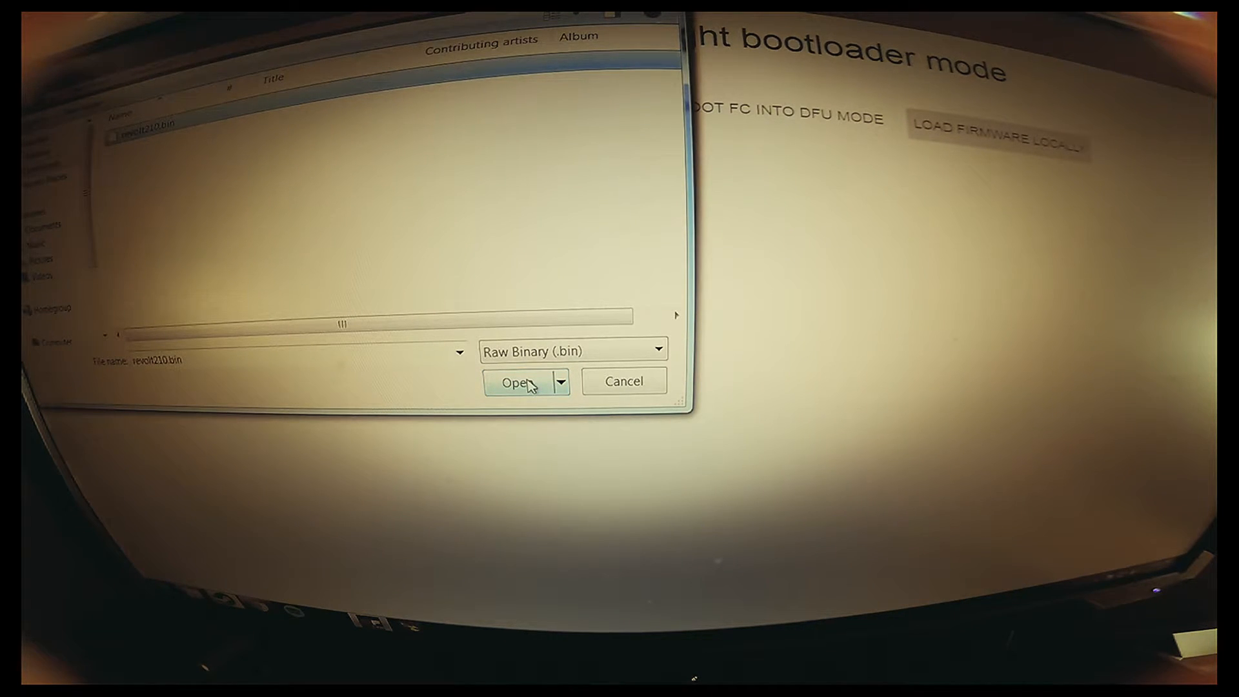
pyautogui.click(516, 382)
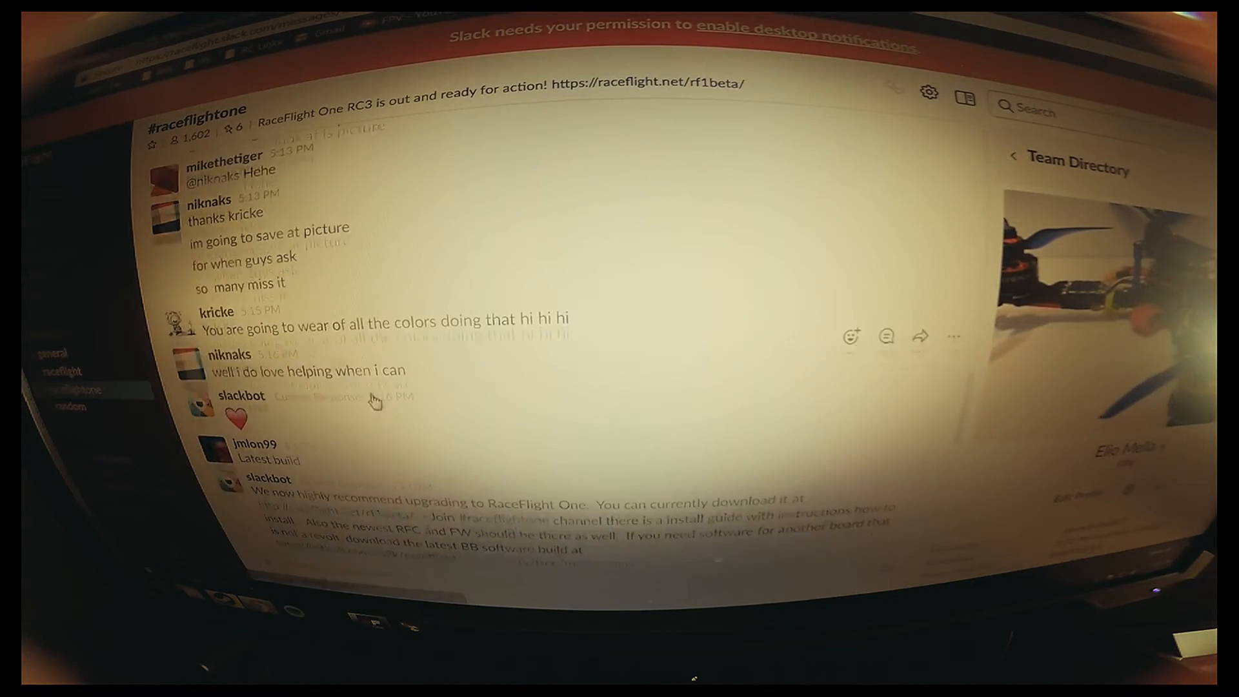
pyautogui.scroll(-3)
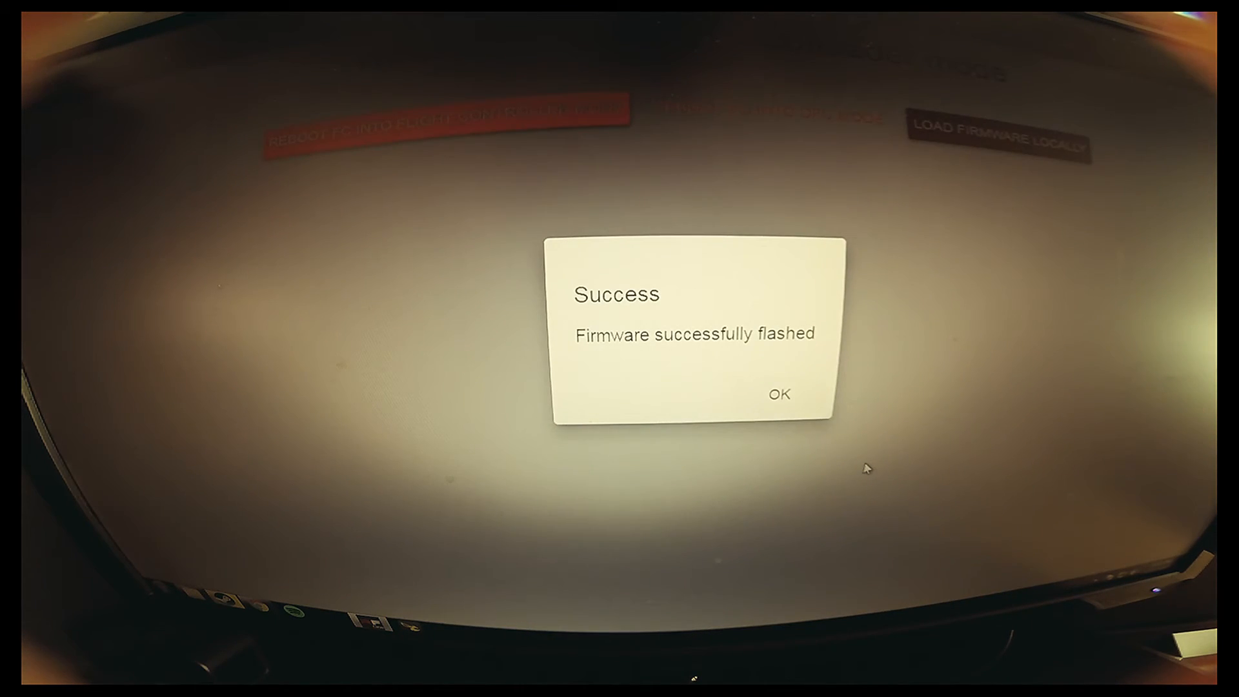
# - Dismiss the 'Firmware successfully flashed' dialog and reboot the board into flight controller mode
pyautogui.click(779, 394)
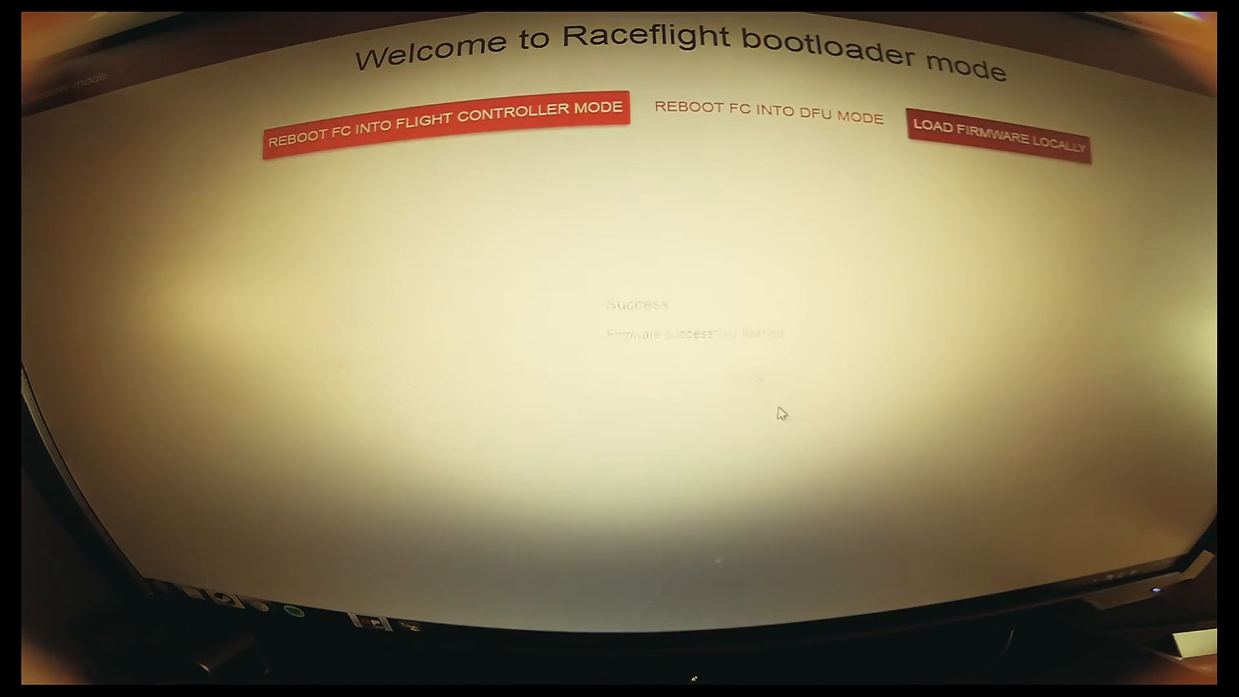
pyautogui.click(445, 121)
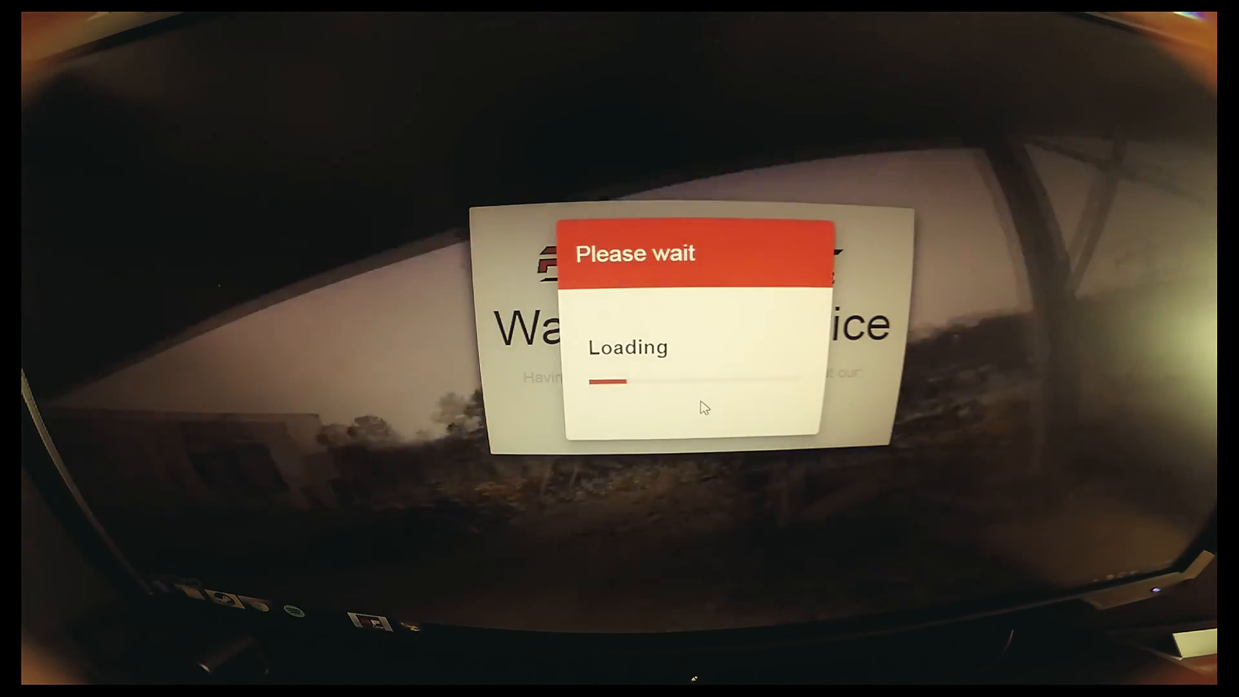